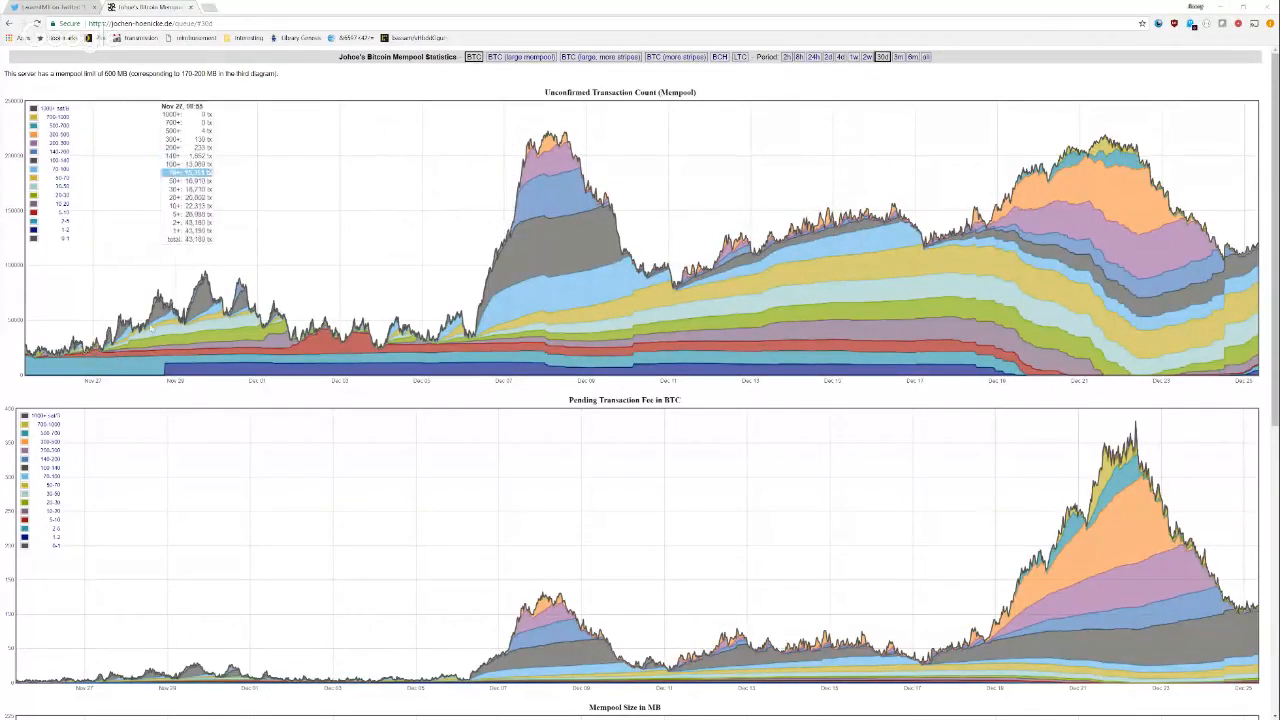
mouse_move(488, 348)
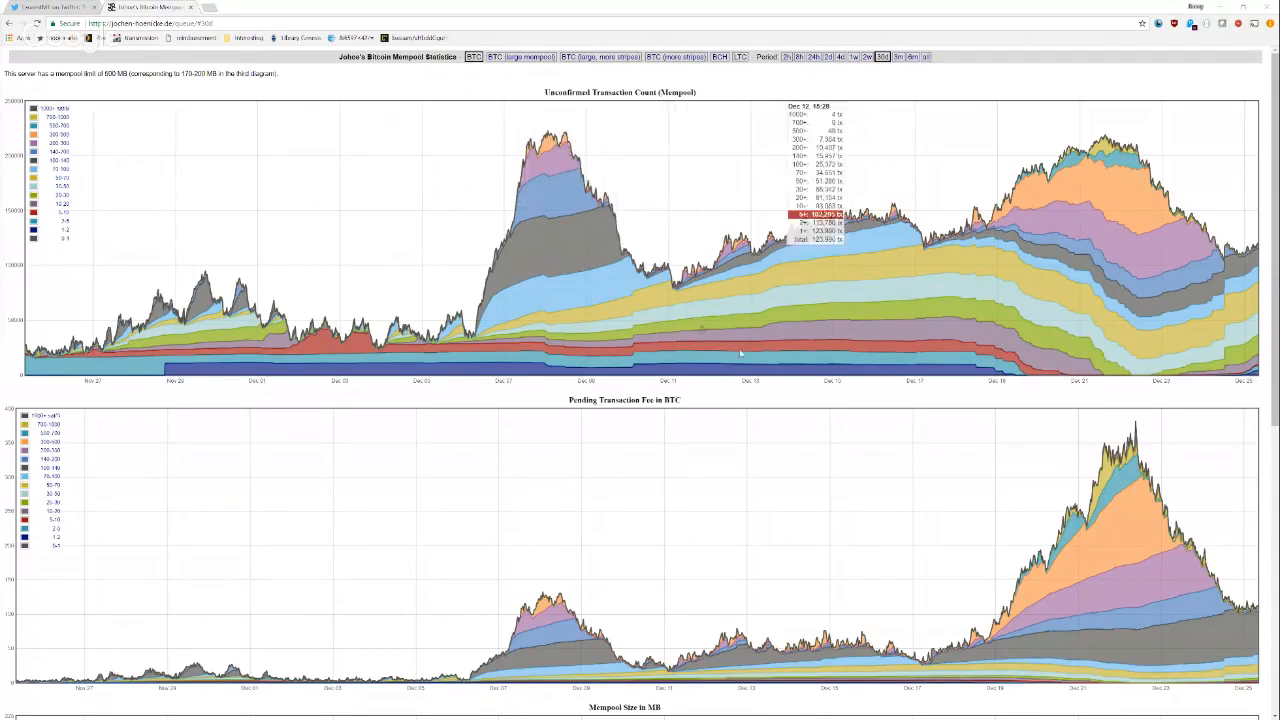
mouse_move(604, 108)
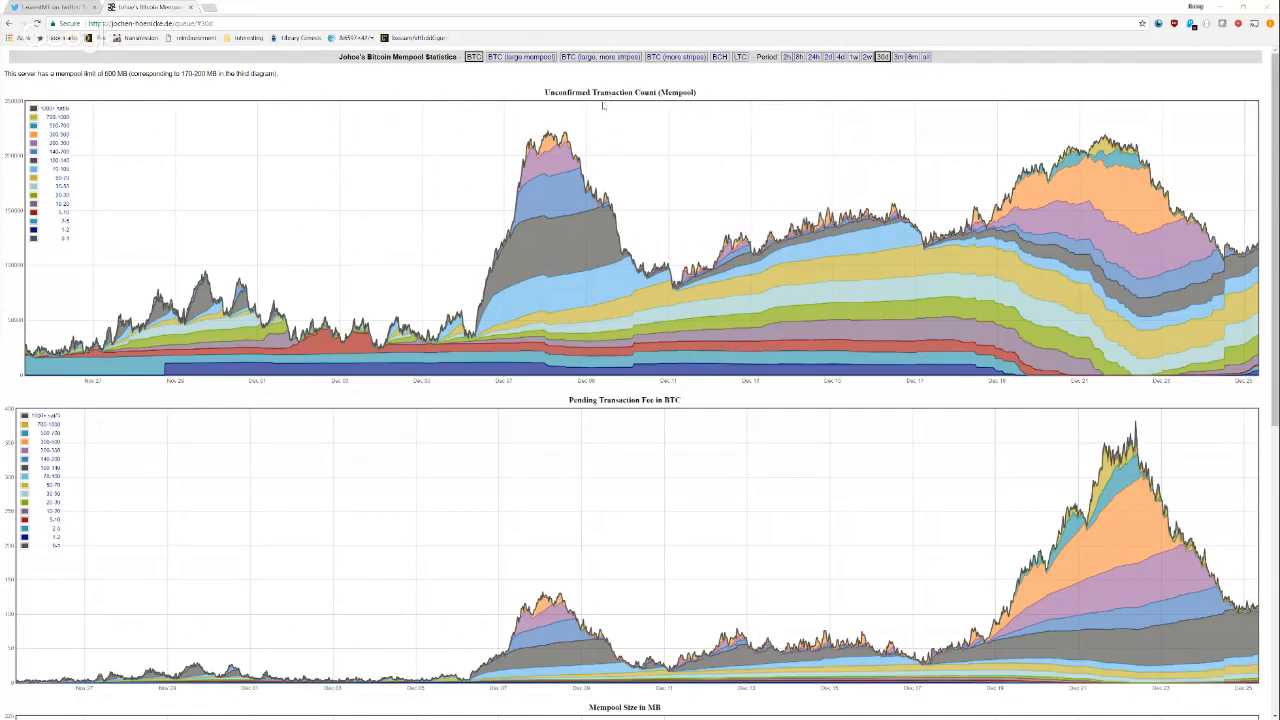
Step: Scroll down through the LaurentMT tweet thread toward the oxt.me entity link for the Coinbase wallet
scroll("down", 3)
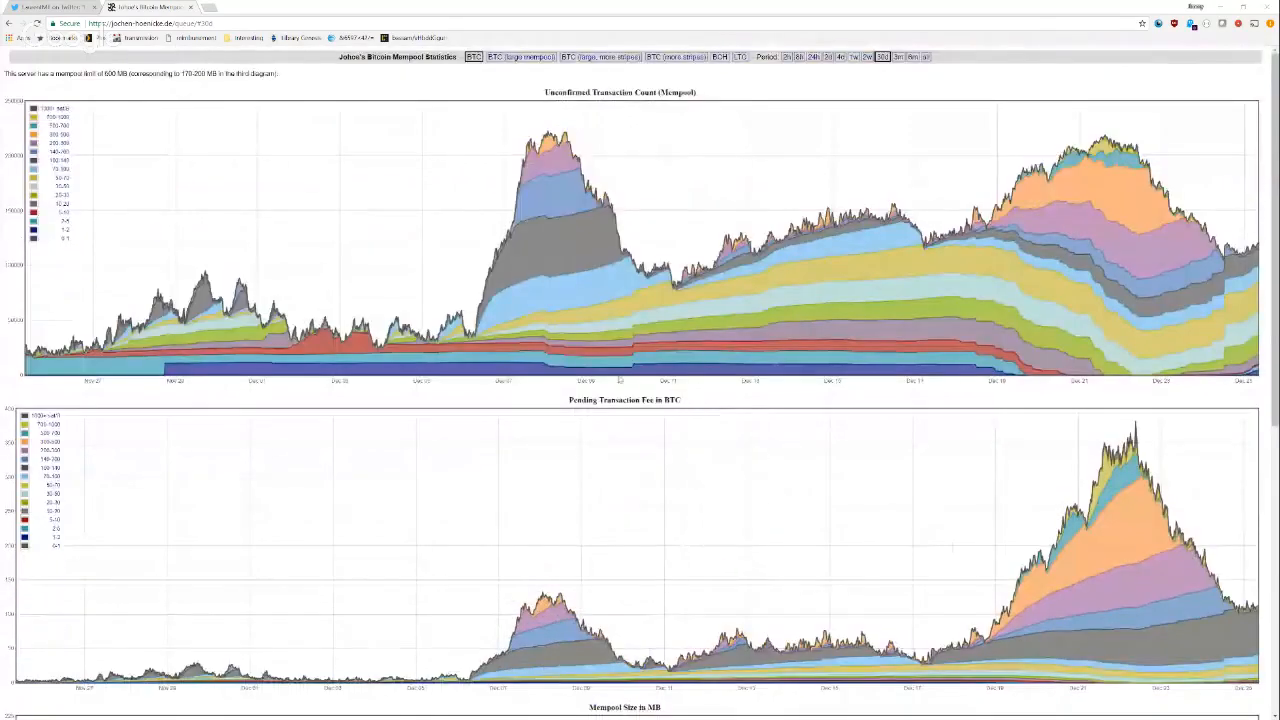
mouse_move(570, 144)
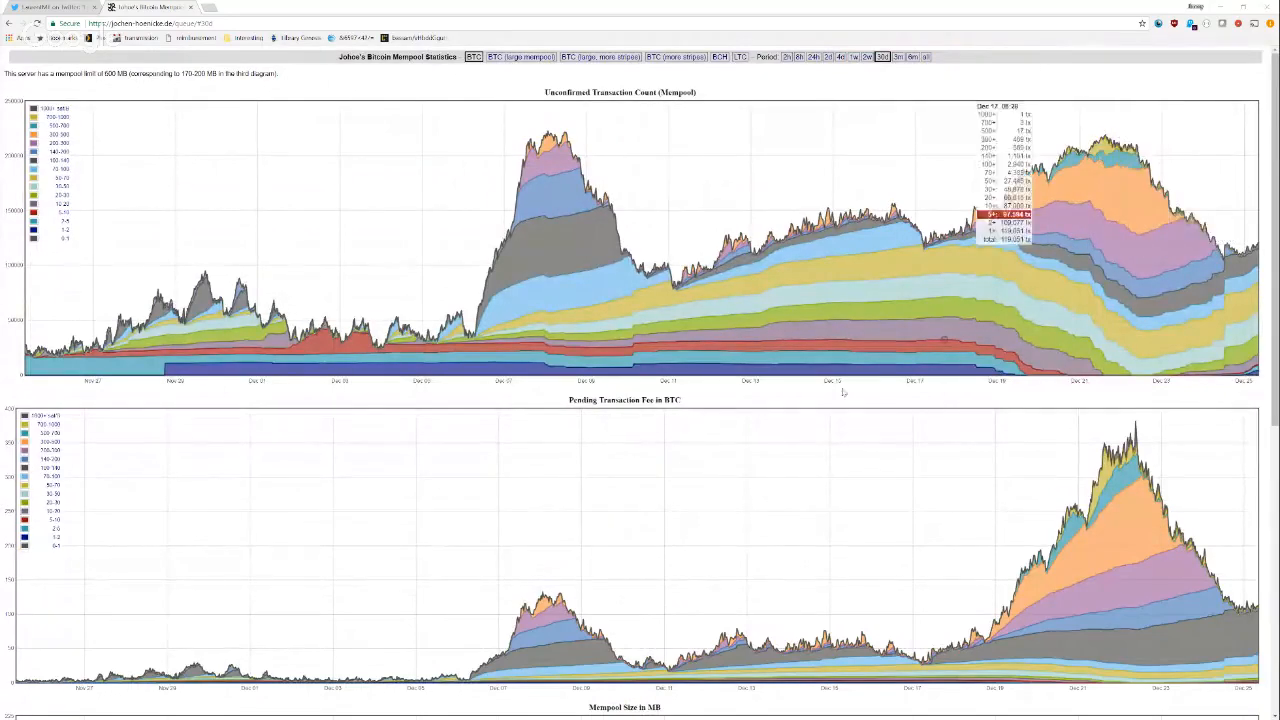
mouse_move(558, 428)
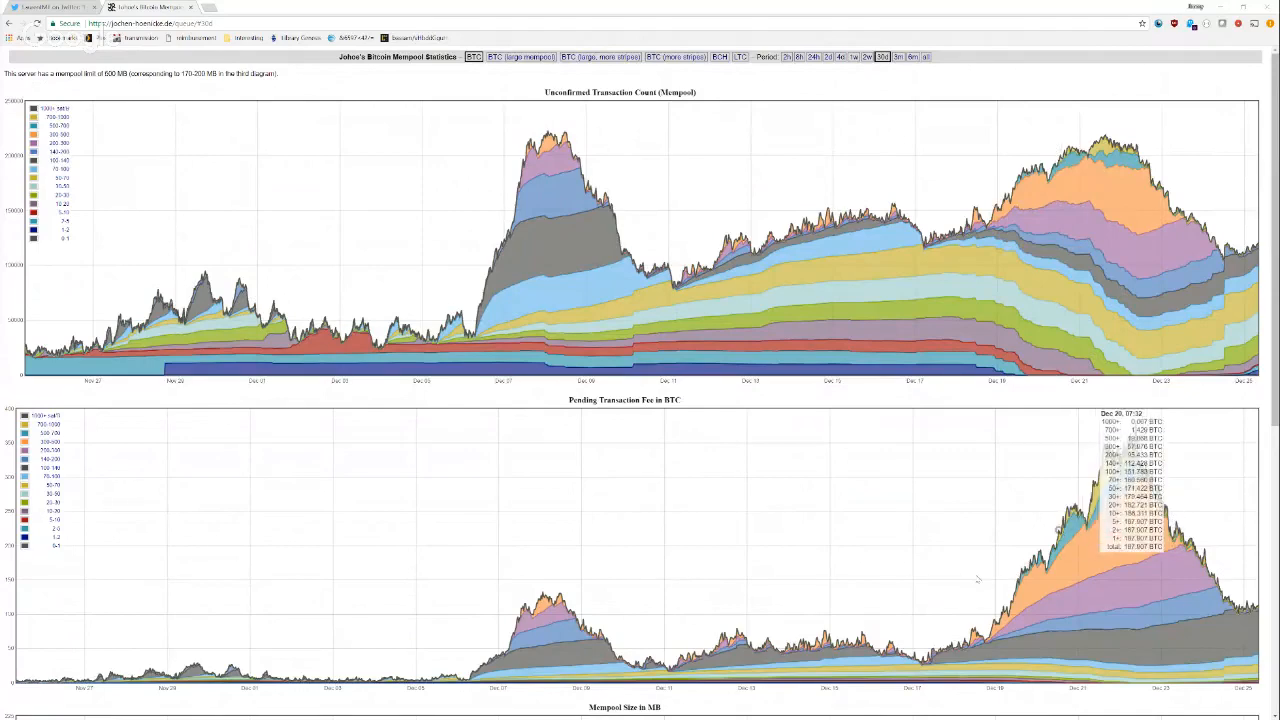
scroll("down", 3)
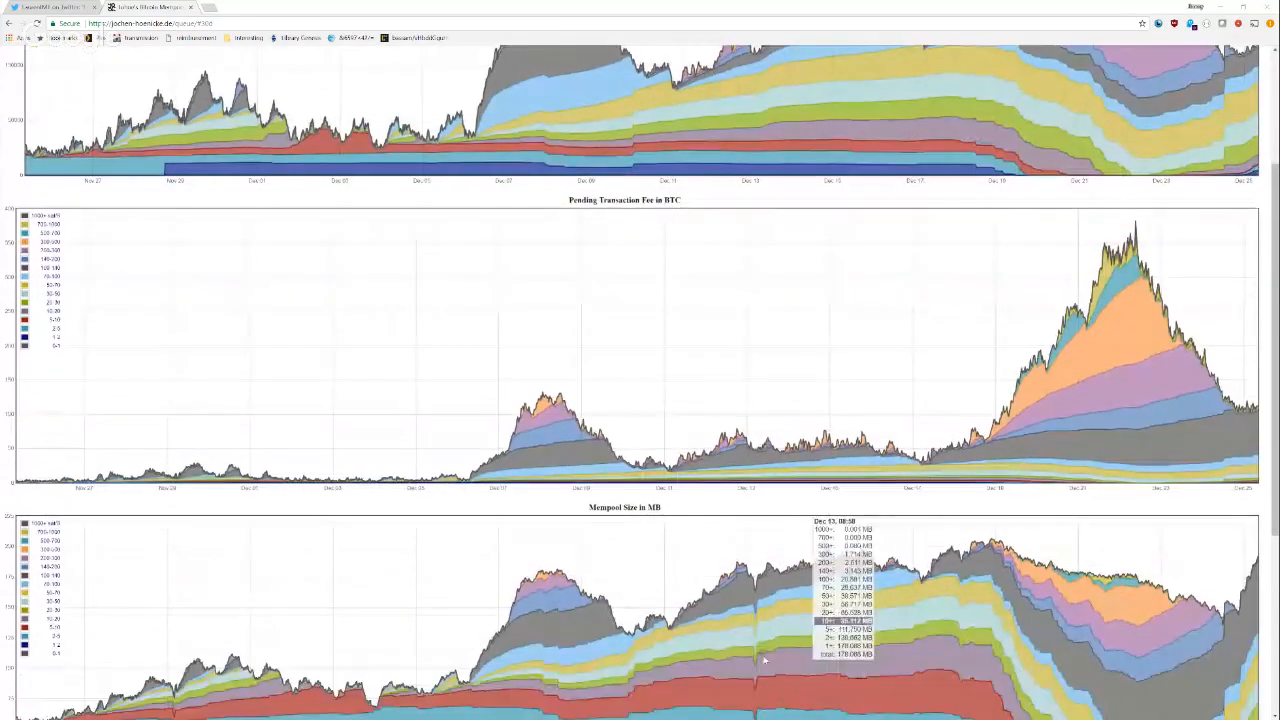
mouse_move(1130, 302)
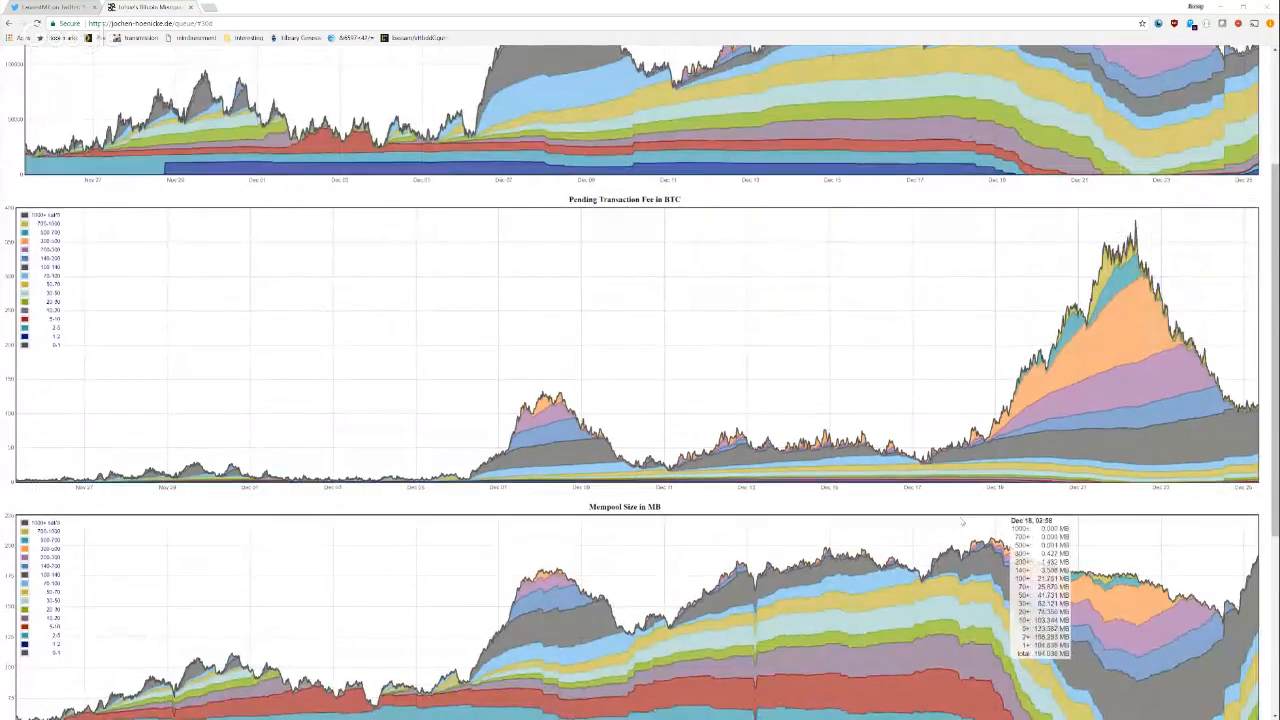
scroll("down", 3)
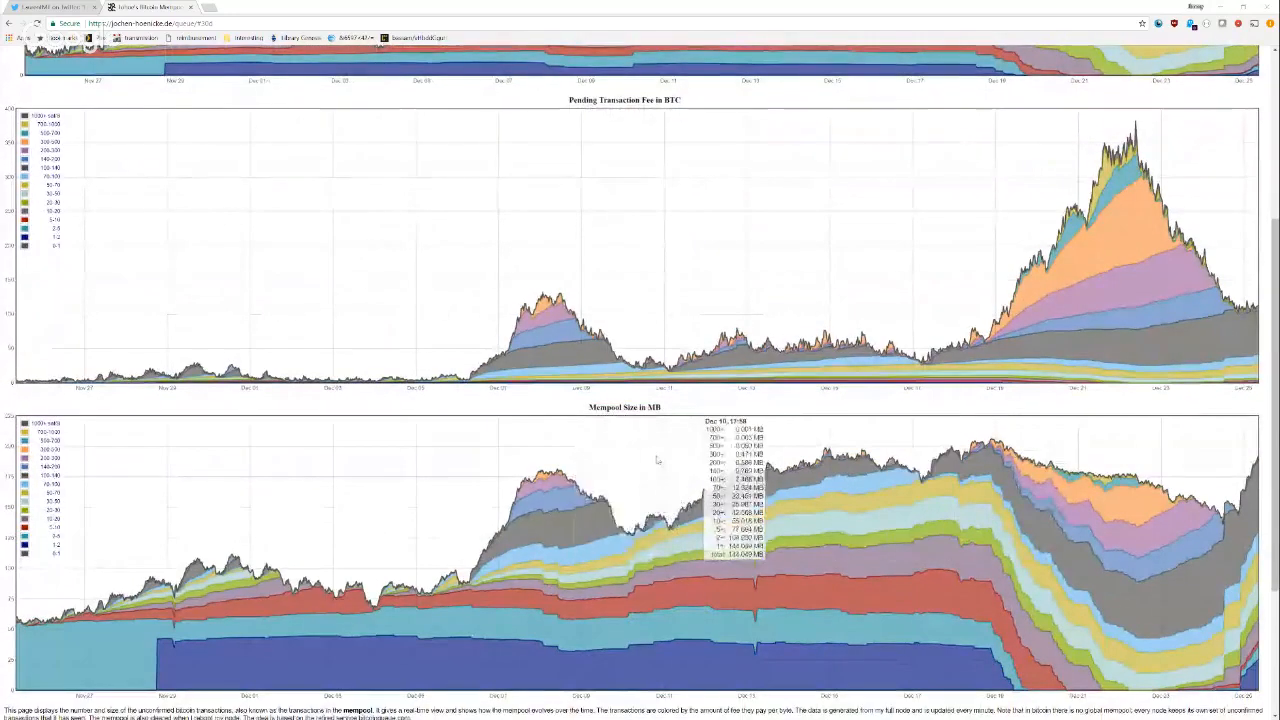
scroll("down", 3)
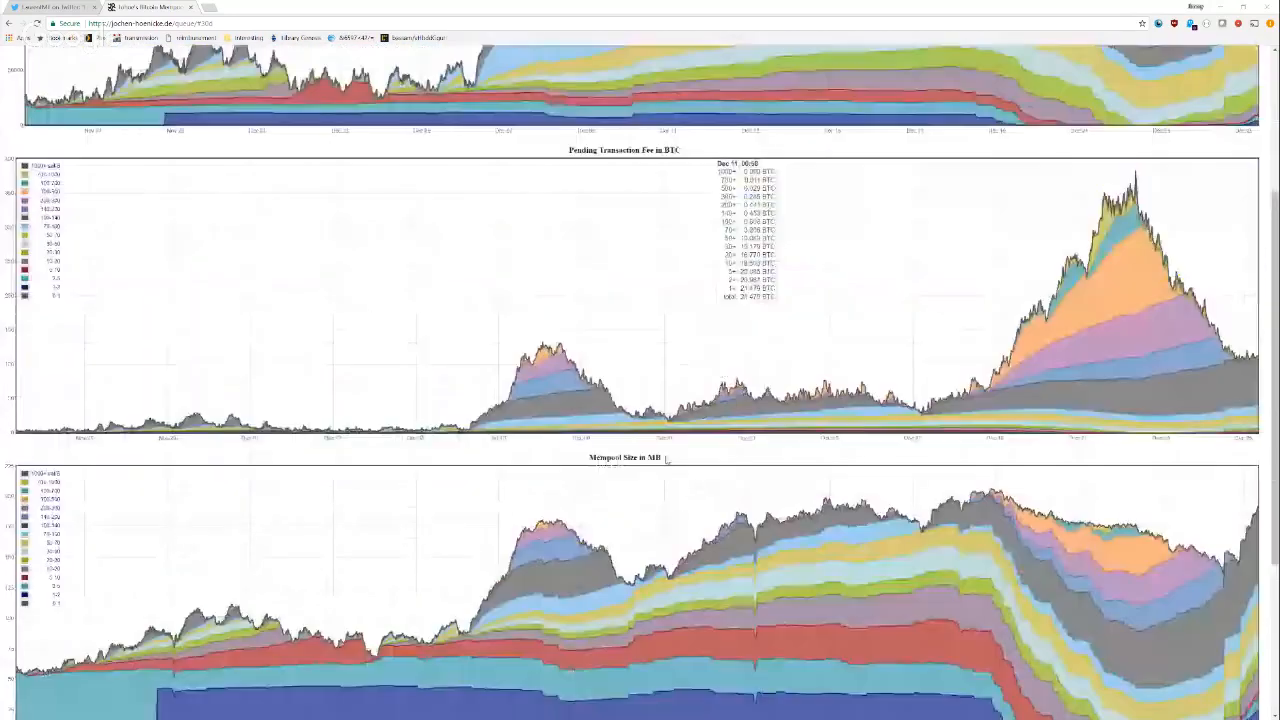
scroll("down", 3)
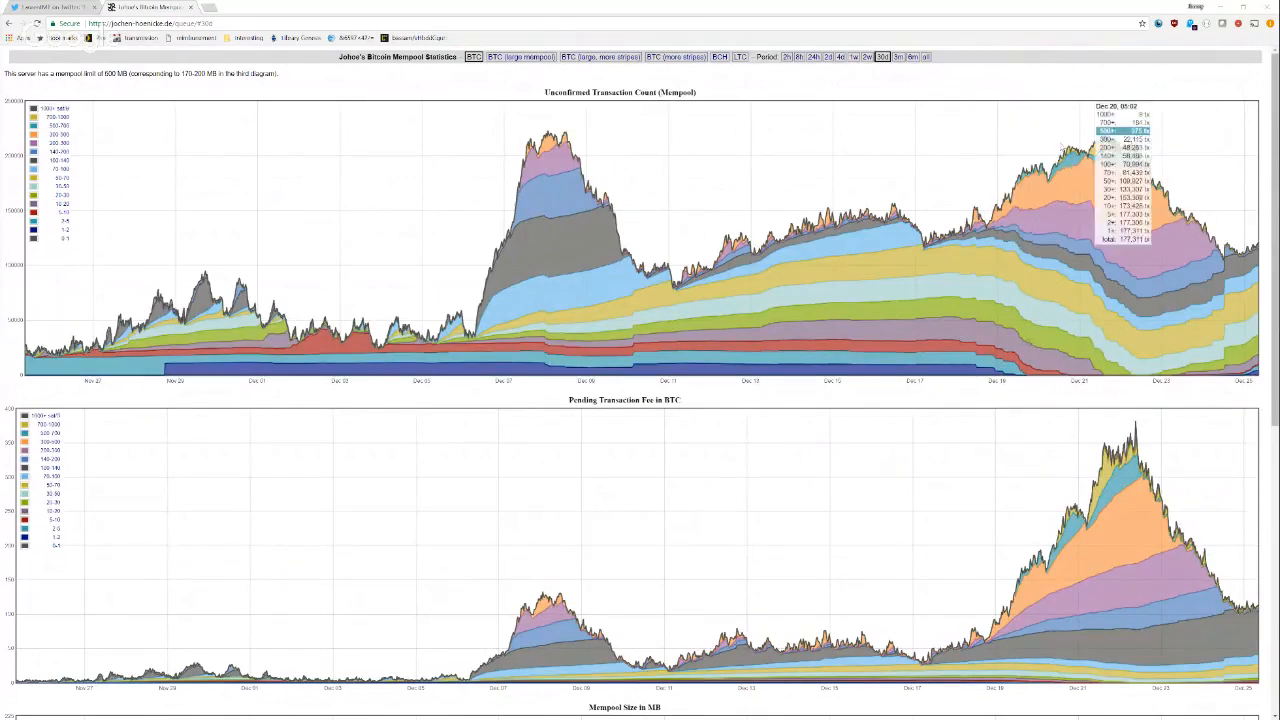
scroll("down", 3)
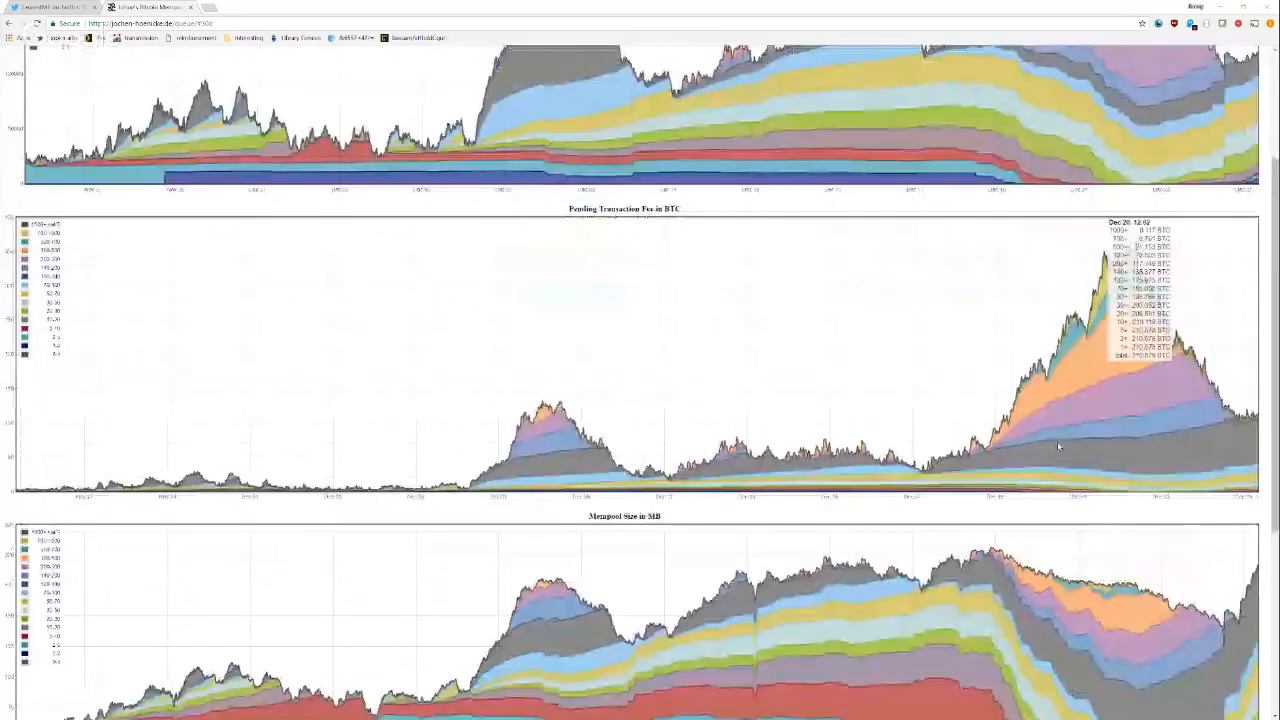
scroll("down", 3)
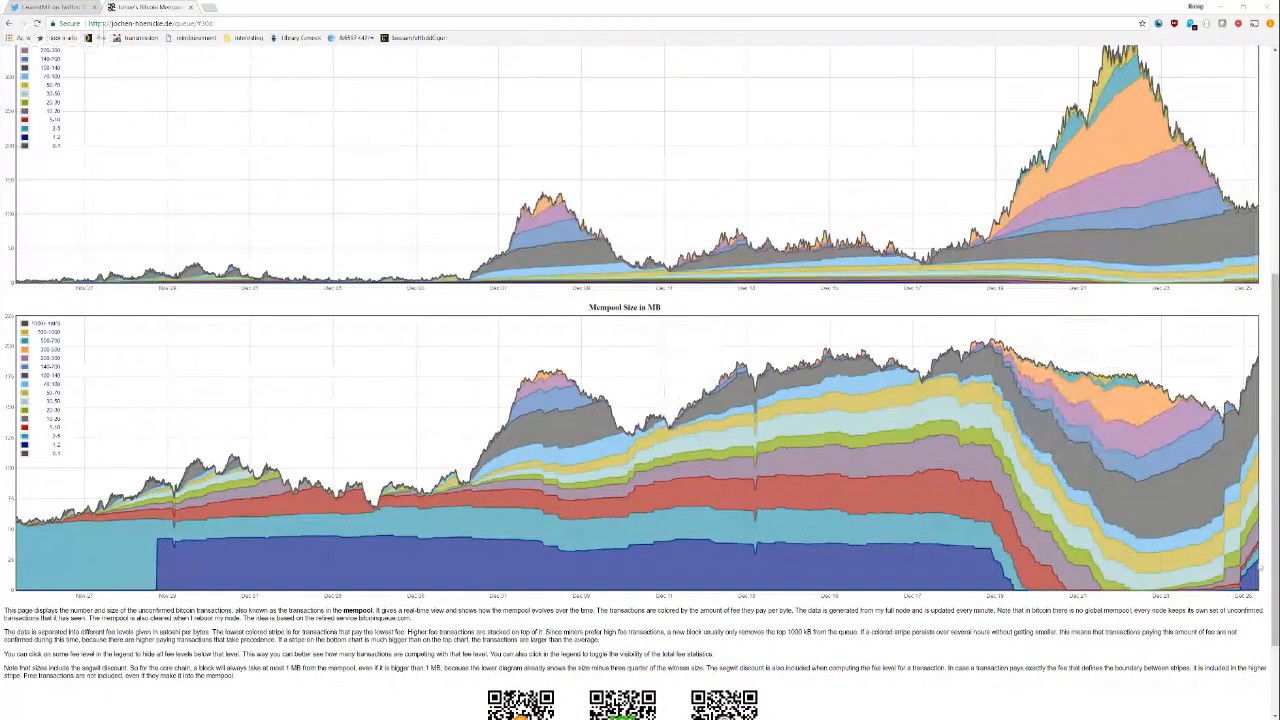
scroll("down", 3)
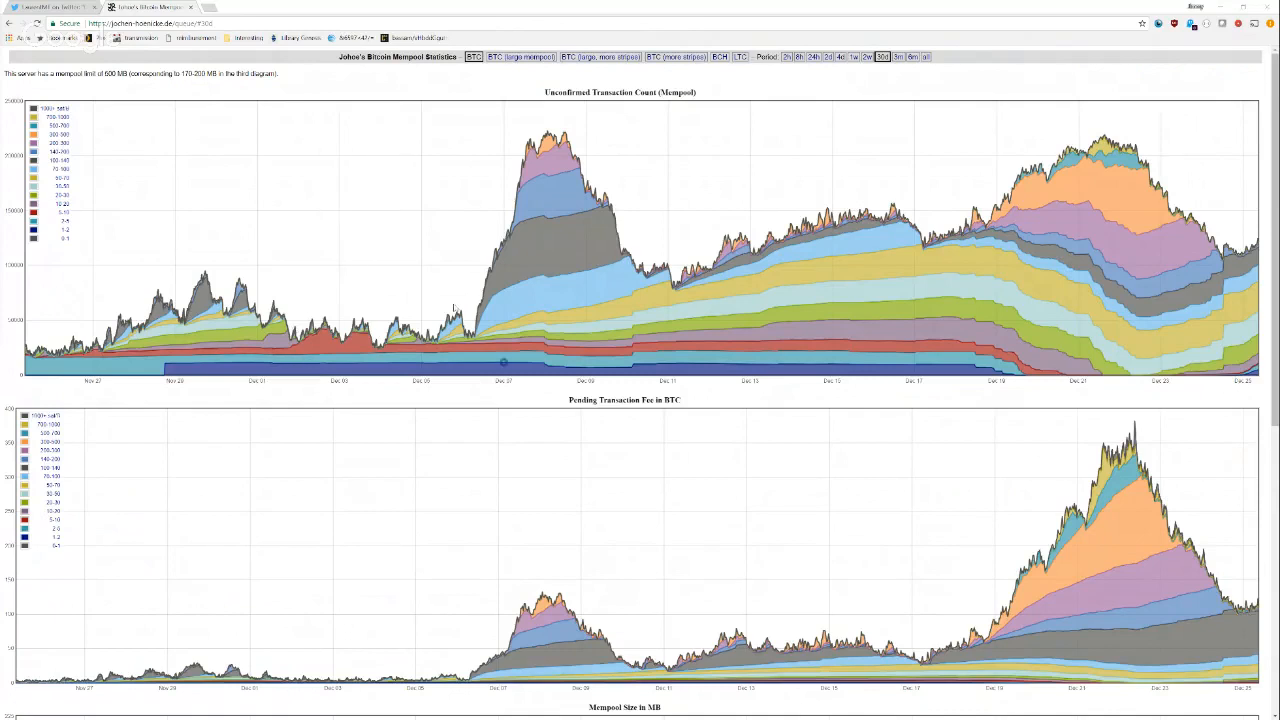
mouse_move(504, 362)
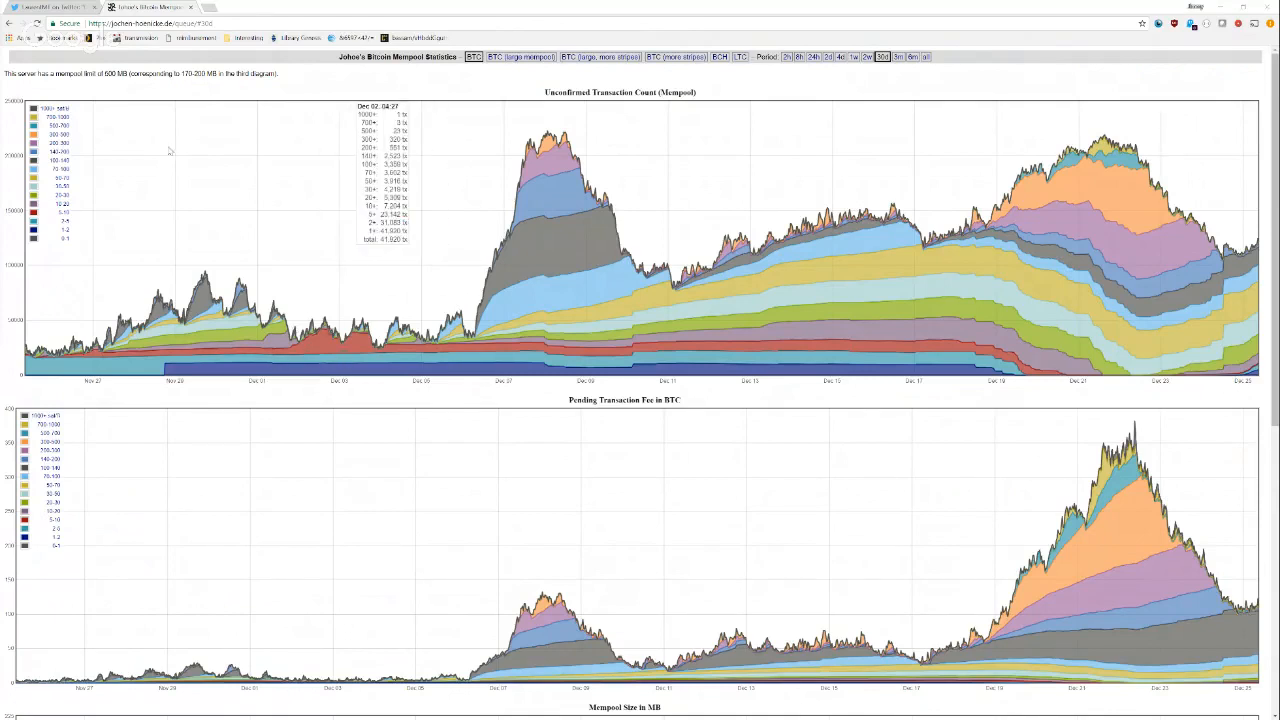
mouse_move(150, 156)
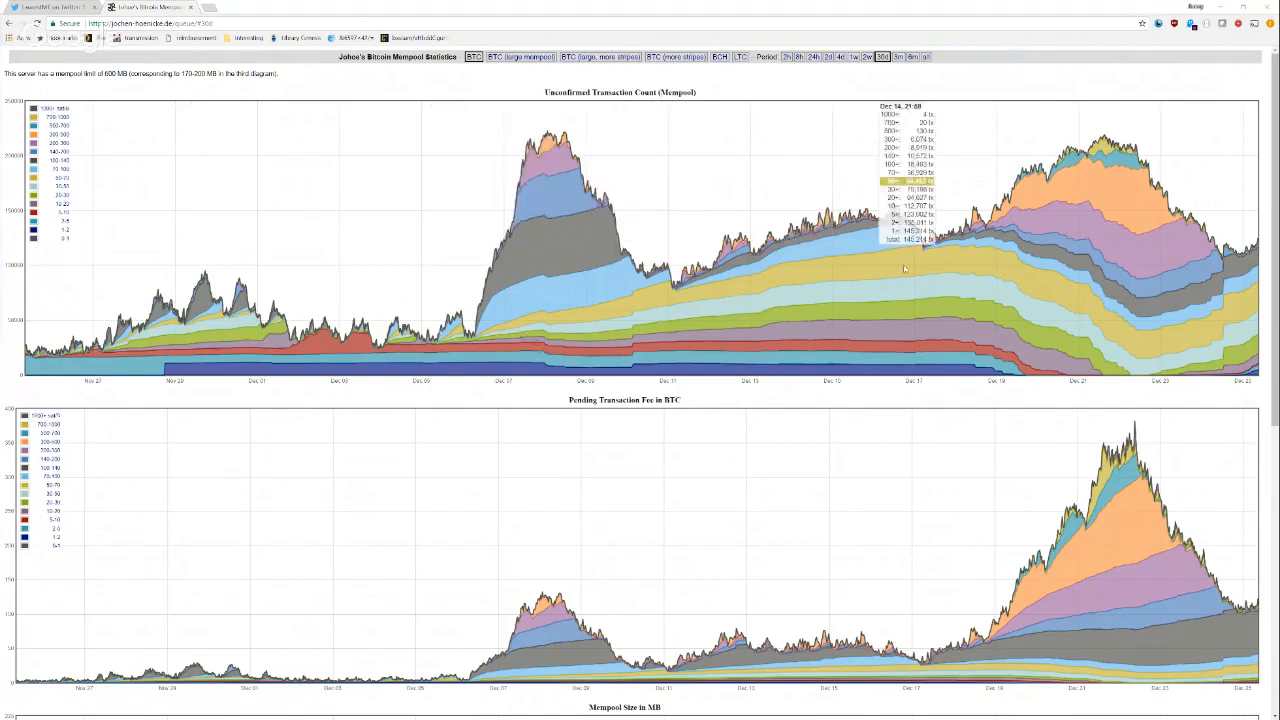
mouse_move(1184, 392)
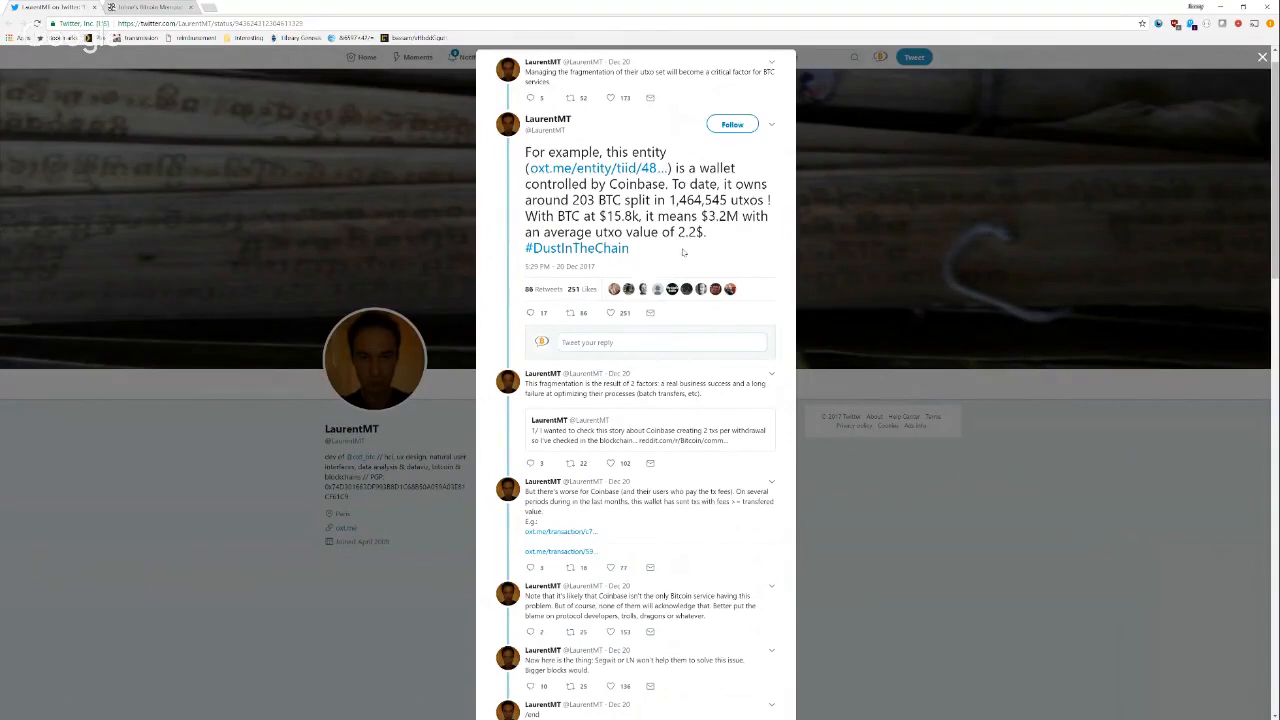
mouse_move(682, 252)
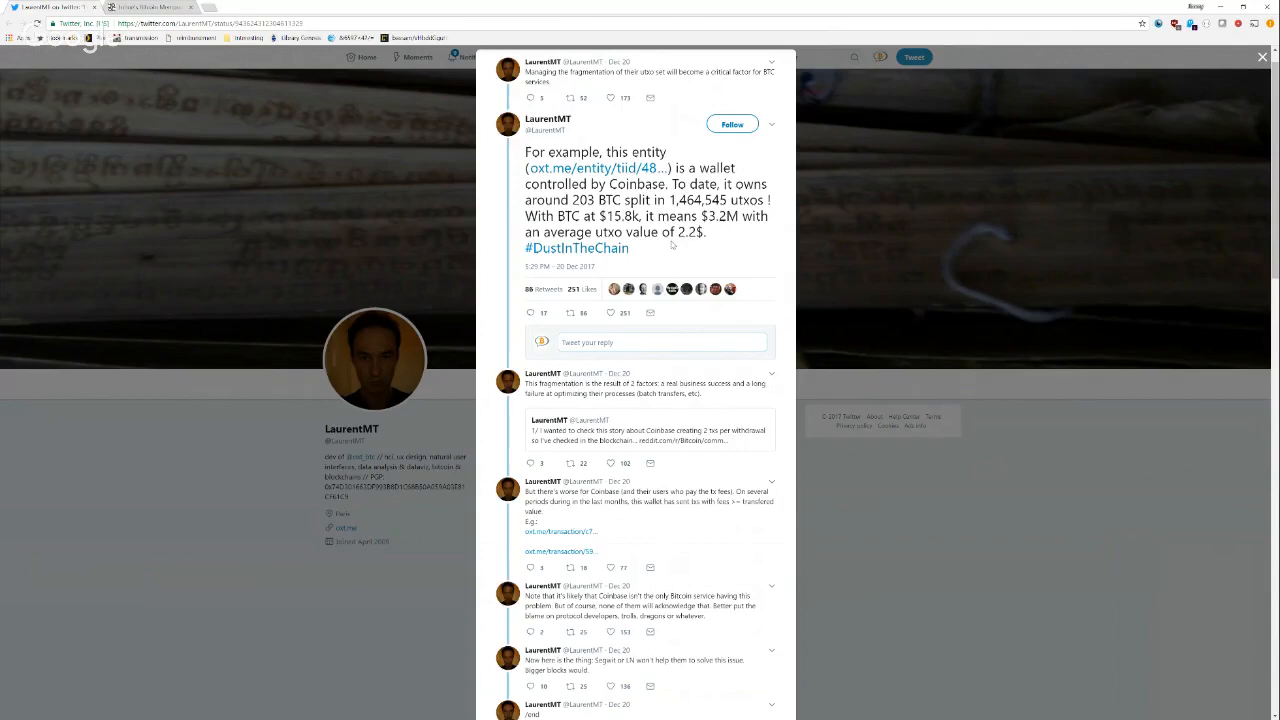
mouse_move(690, 248)
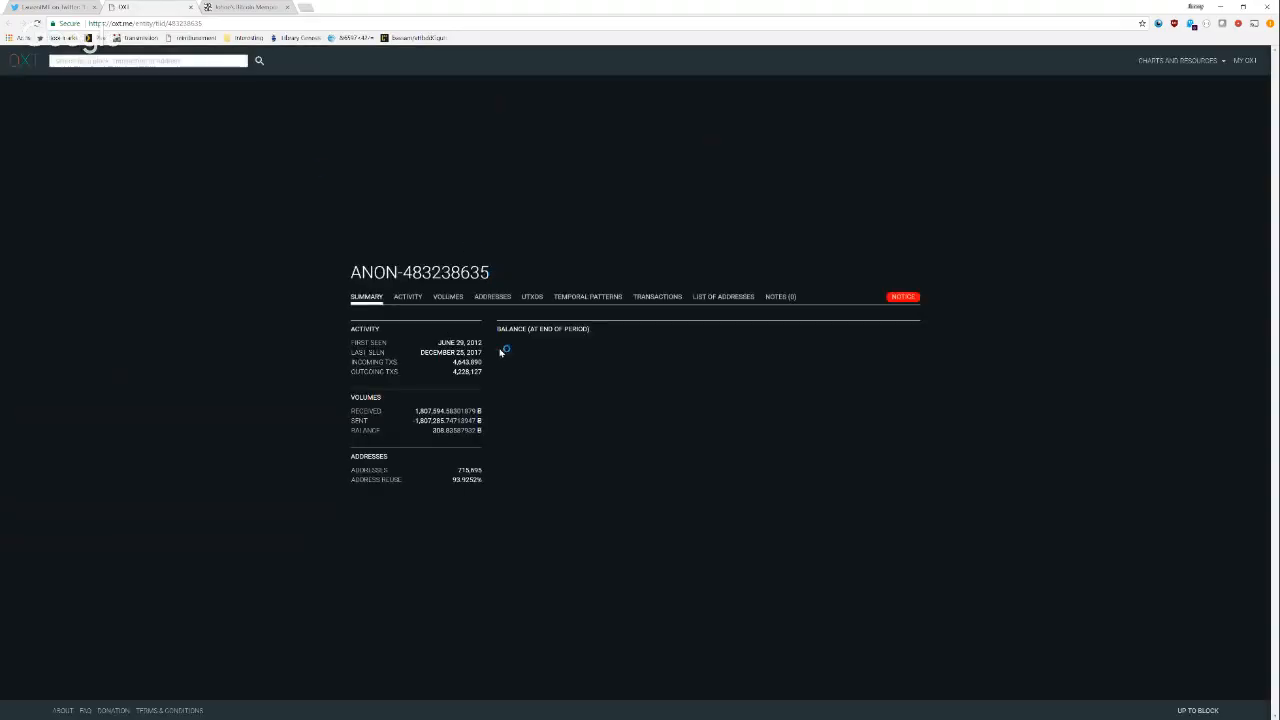
Step: Inspect the ANON-483238635 wallet's address count figures, then return to its summary
left_click(492, 296)
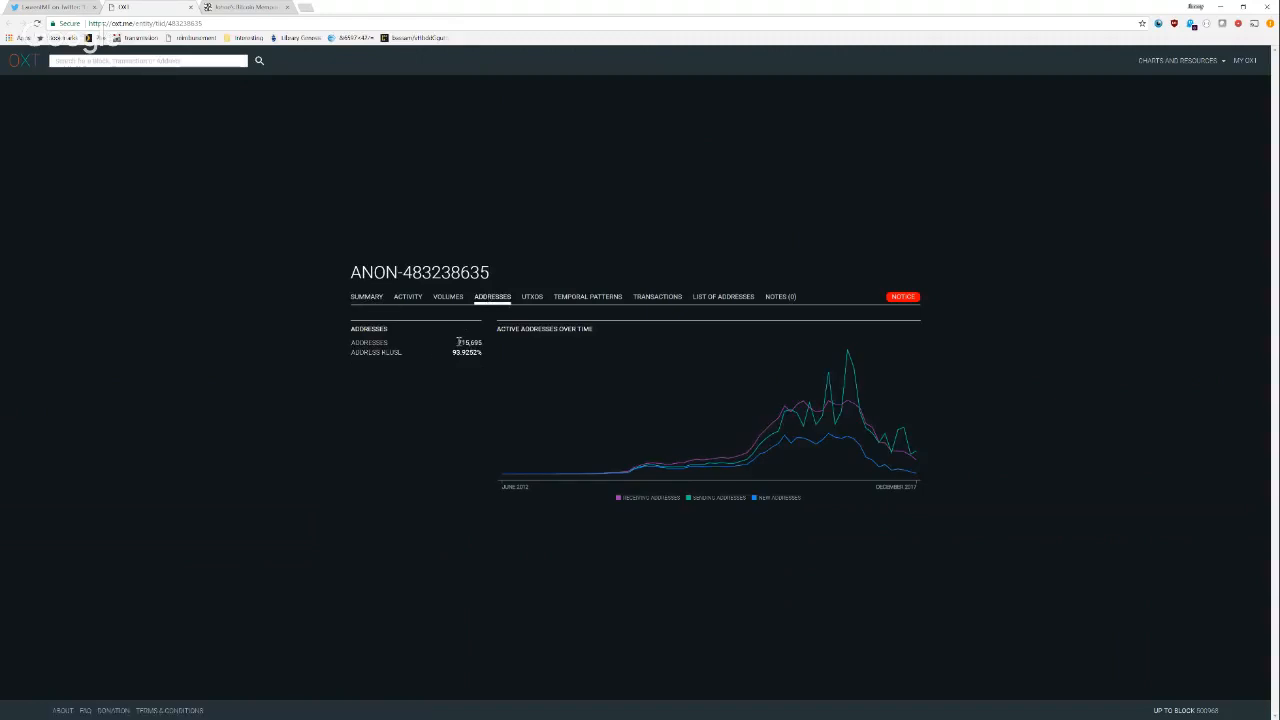
left_click_drag(350, 342, 484, 356)
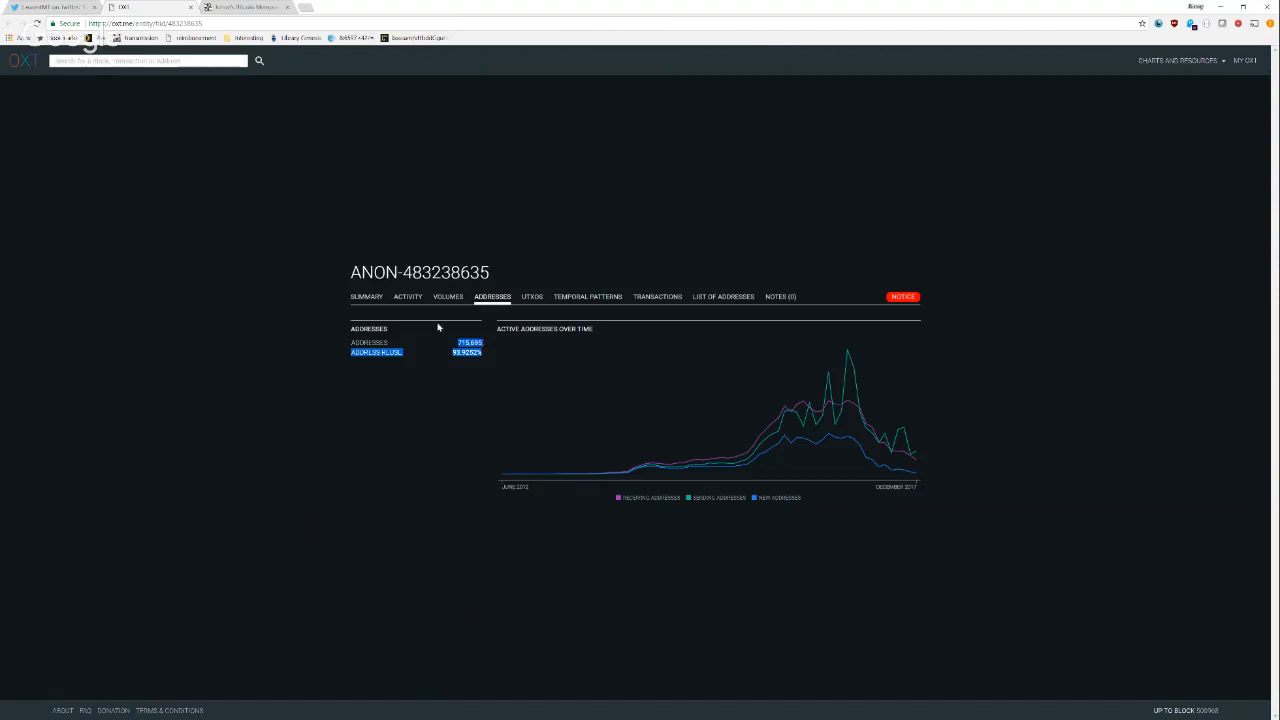
left_click(366, 296)
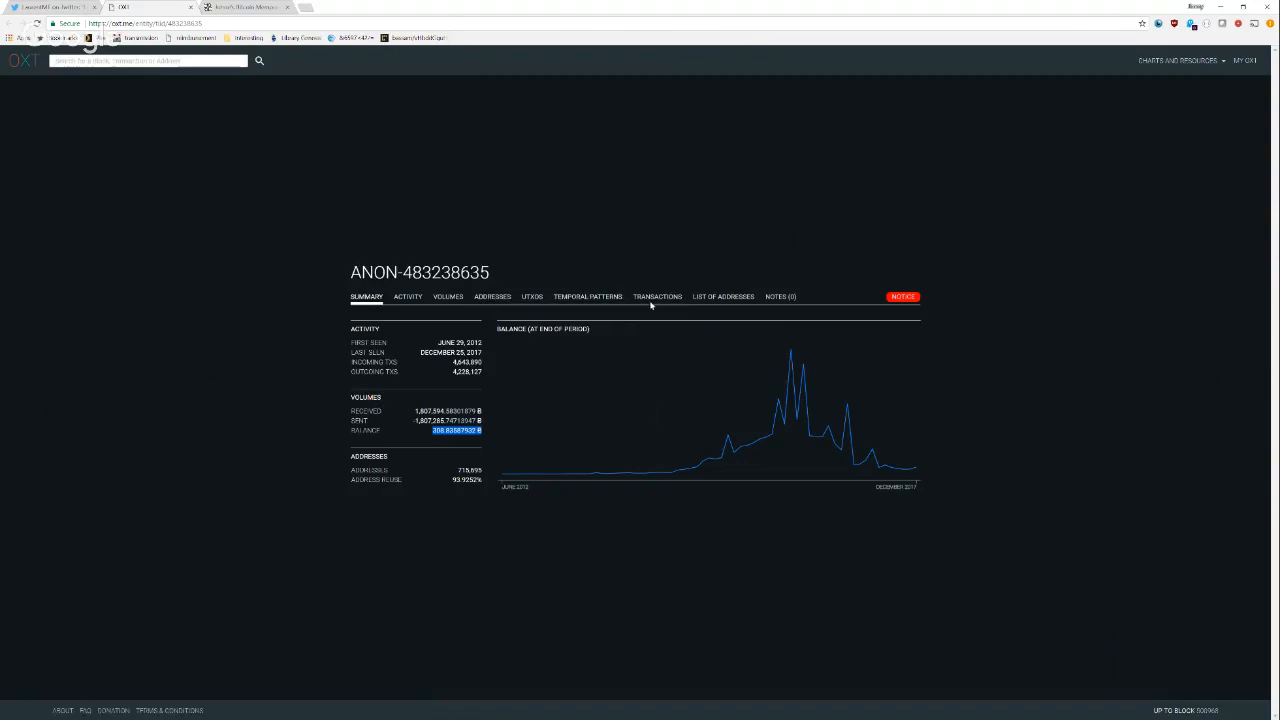
Step: List the wallet's transactions and scroll through its late-December 2017 entries
left_click(656, 296)
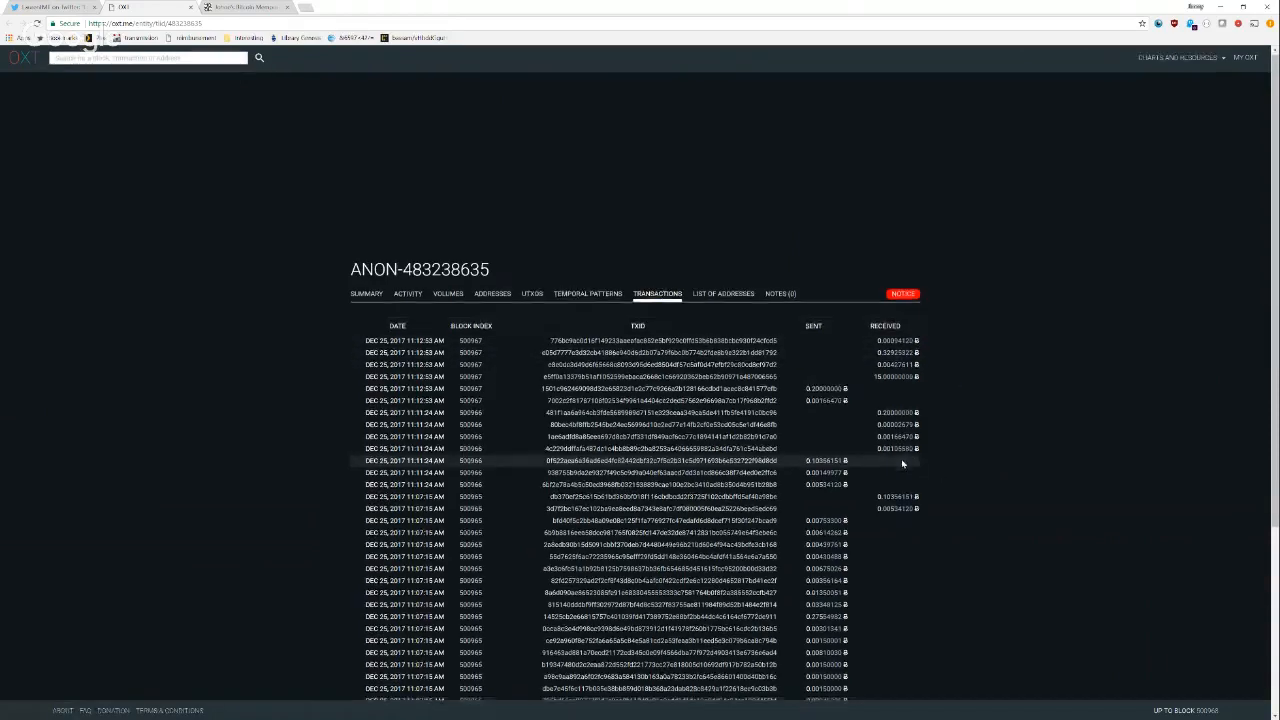
scroll("down", 3)
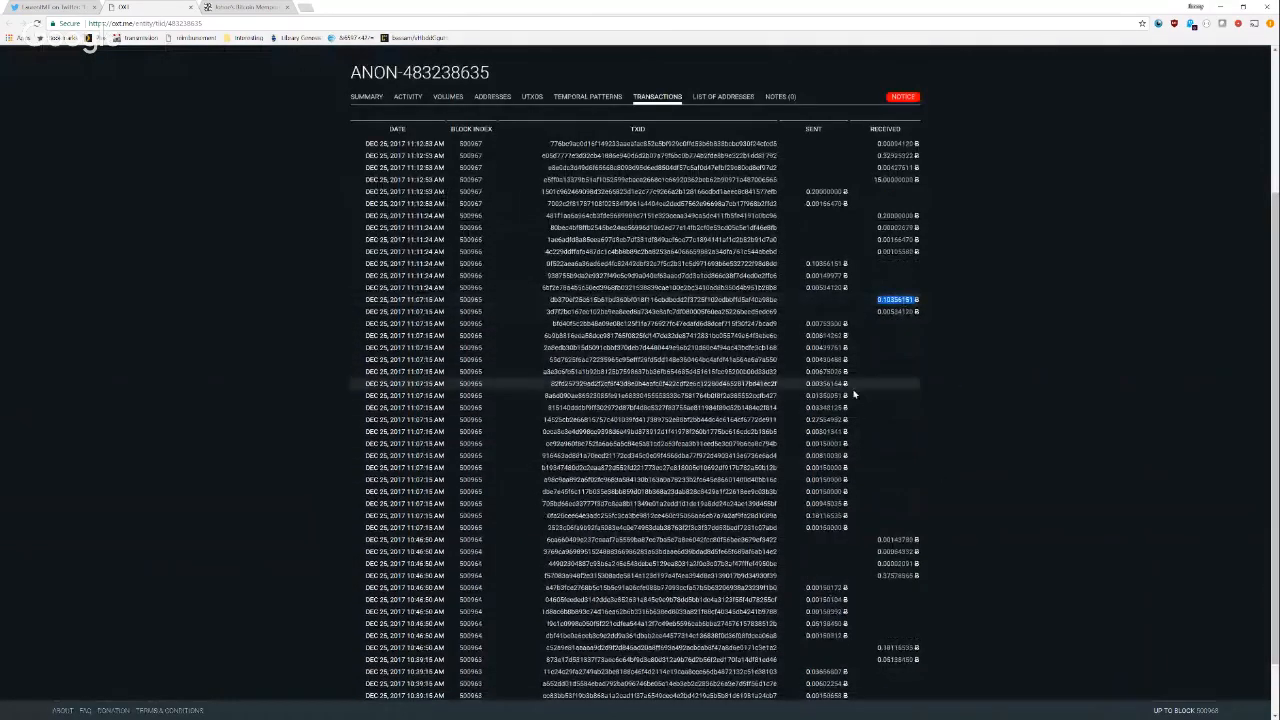
scroll("down", 3)
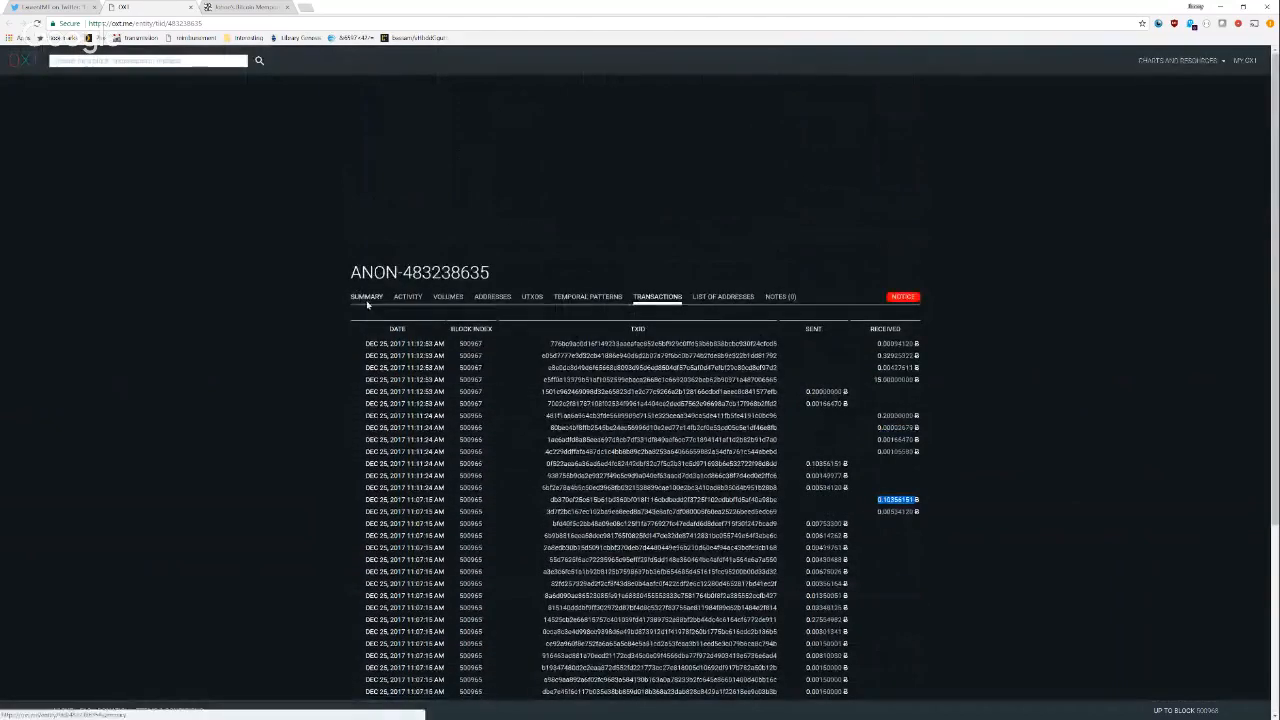
left_click(366, 296)
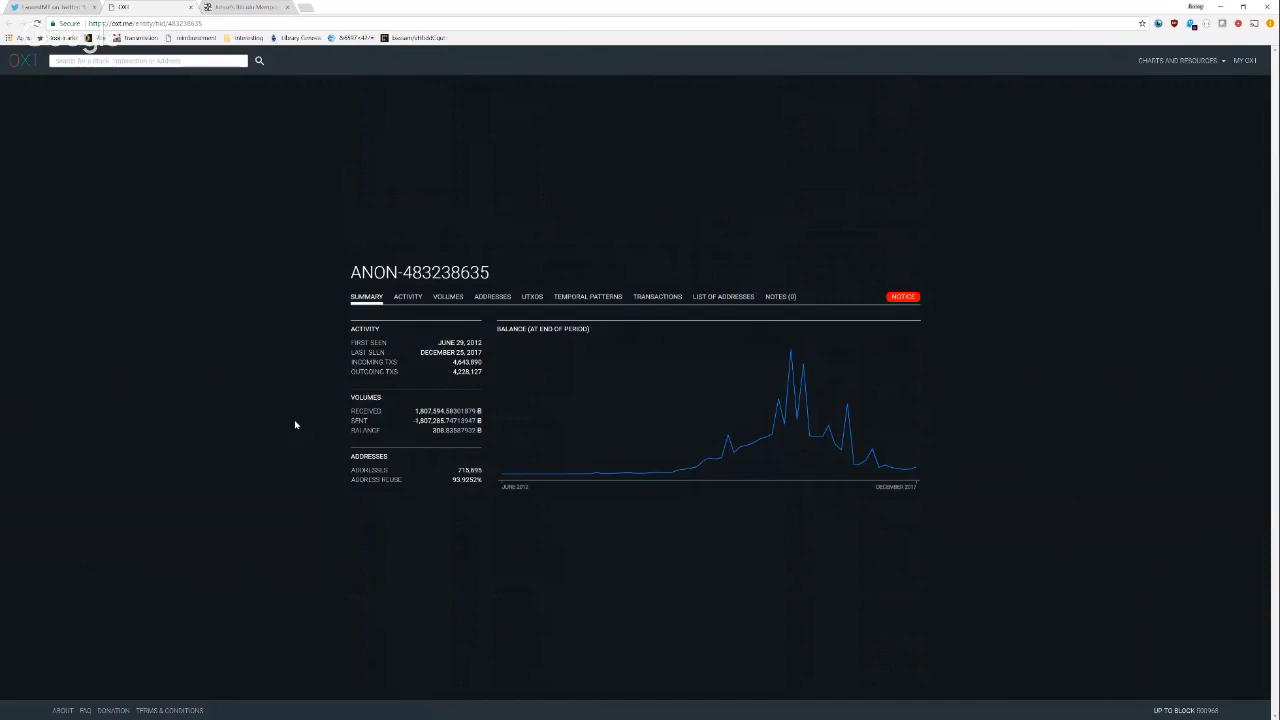
mouse_move(196, 216)
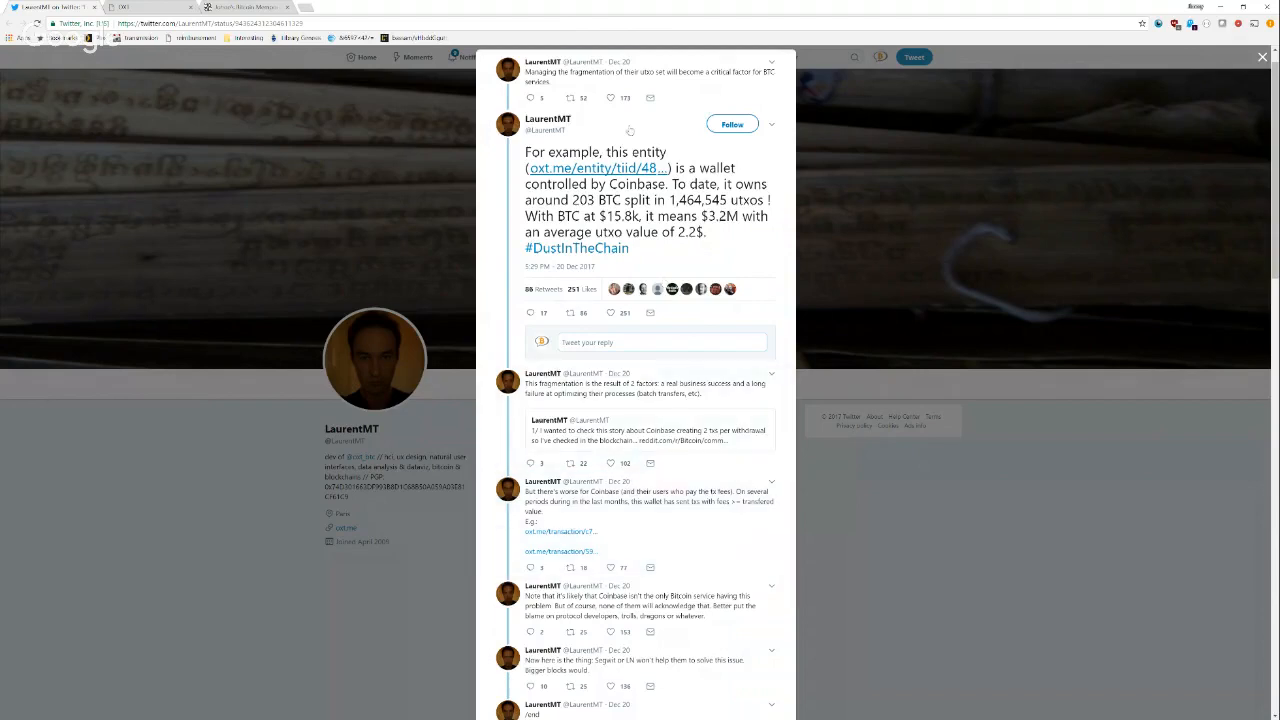
Step: Switch back to Johoe's mempool charts of unconfirmed transactions and pending fees
left_click(244, 8)
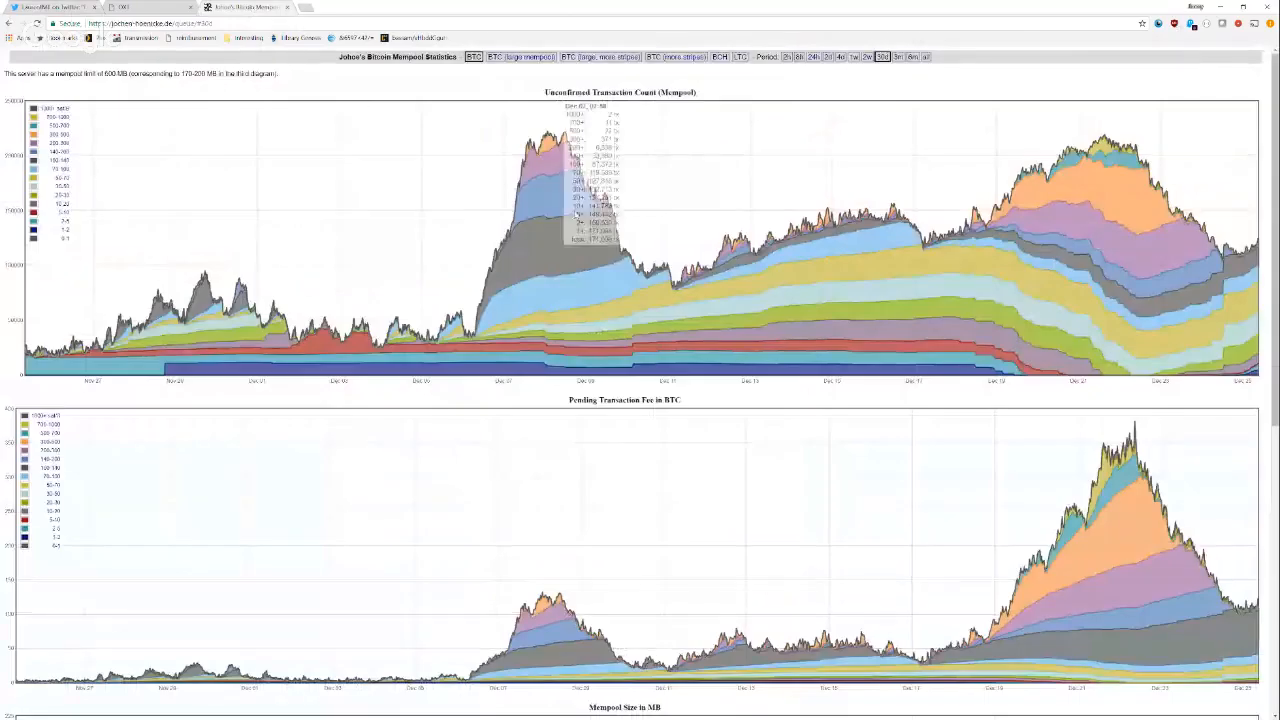
mouse_move(332, 404)
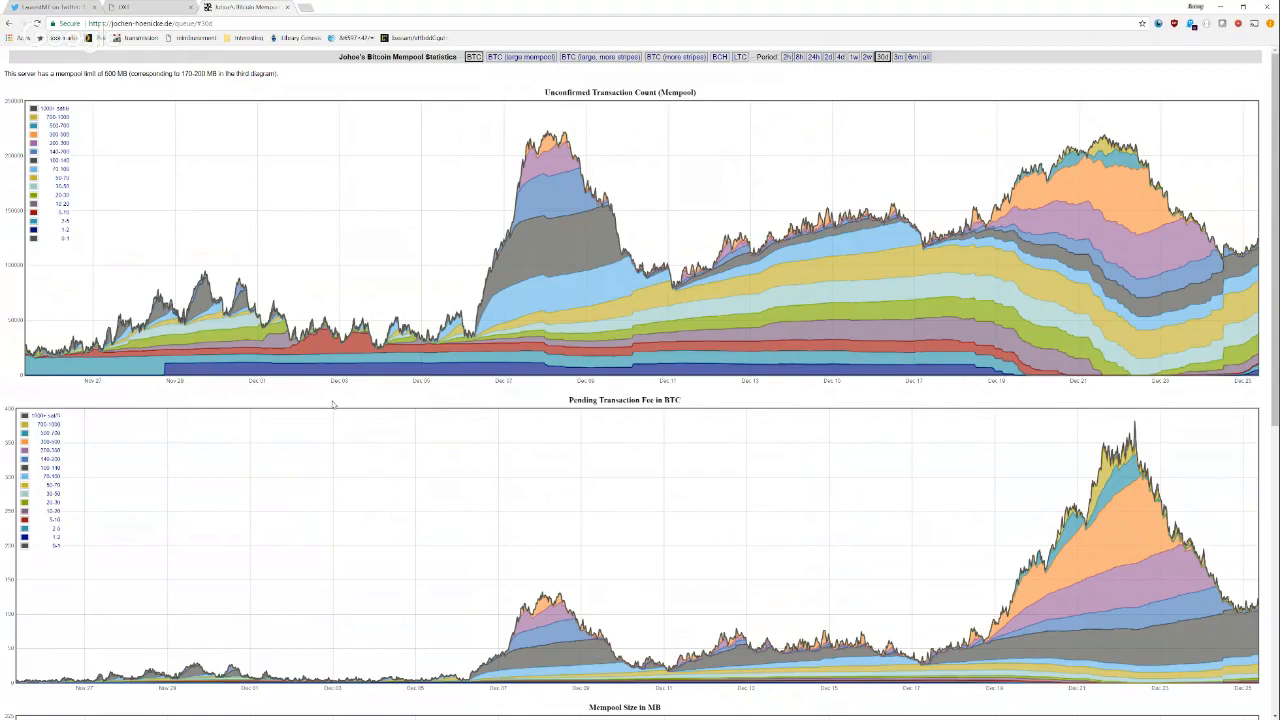
mouse_move(1220, 80)
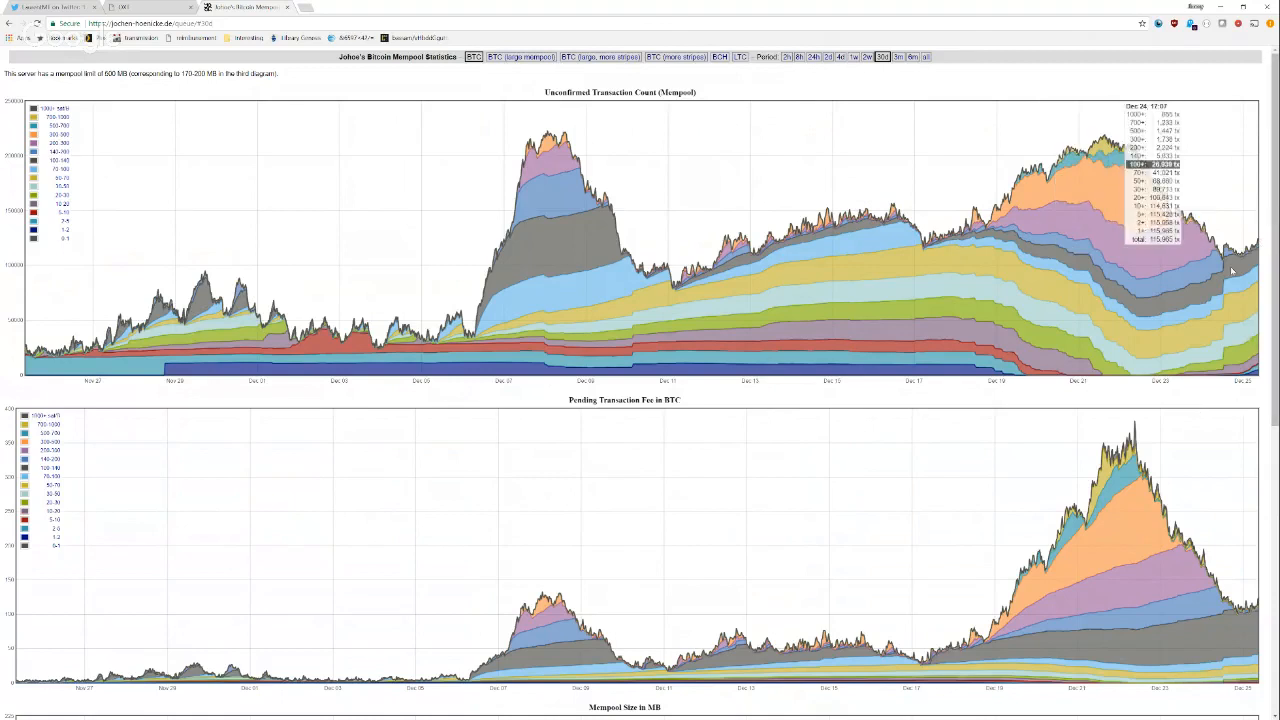
mouse_move(1152, 384)
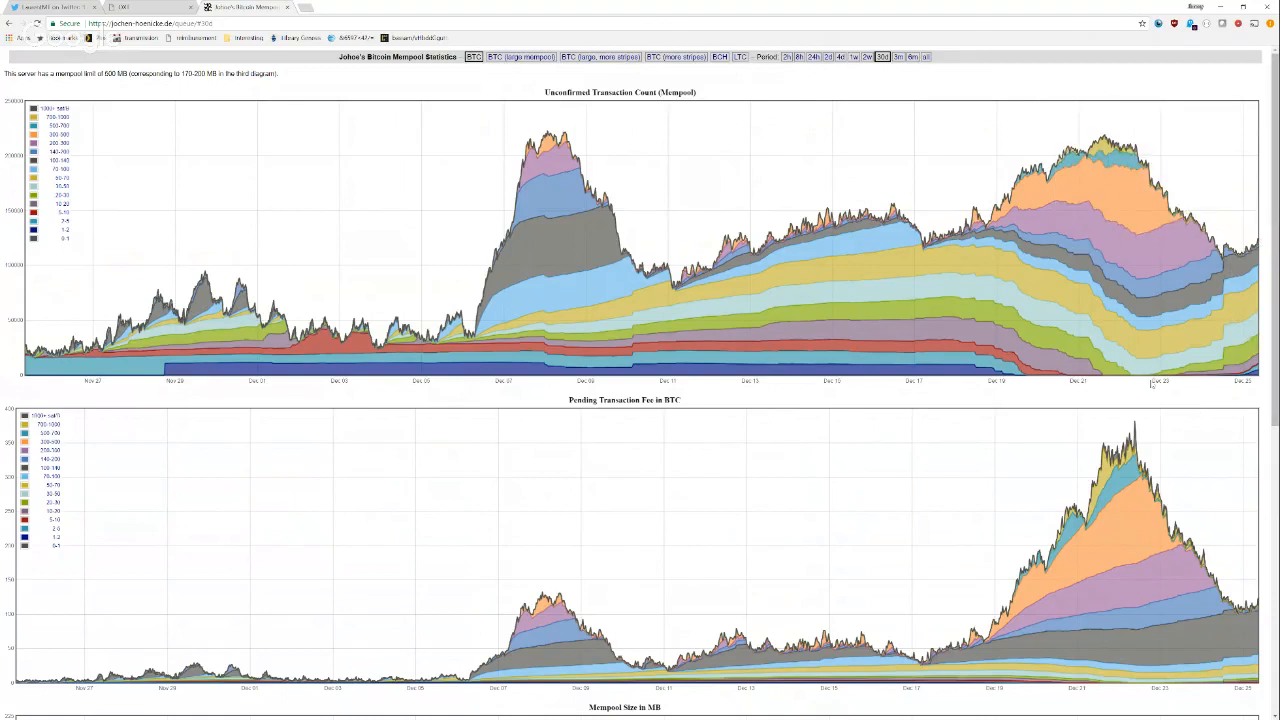
mouse_move(872, 370)
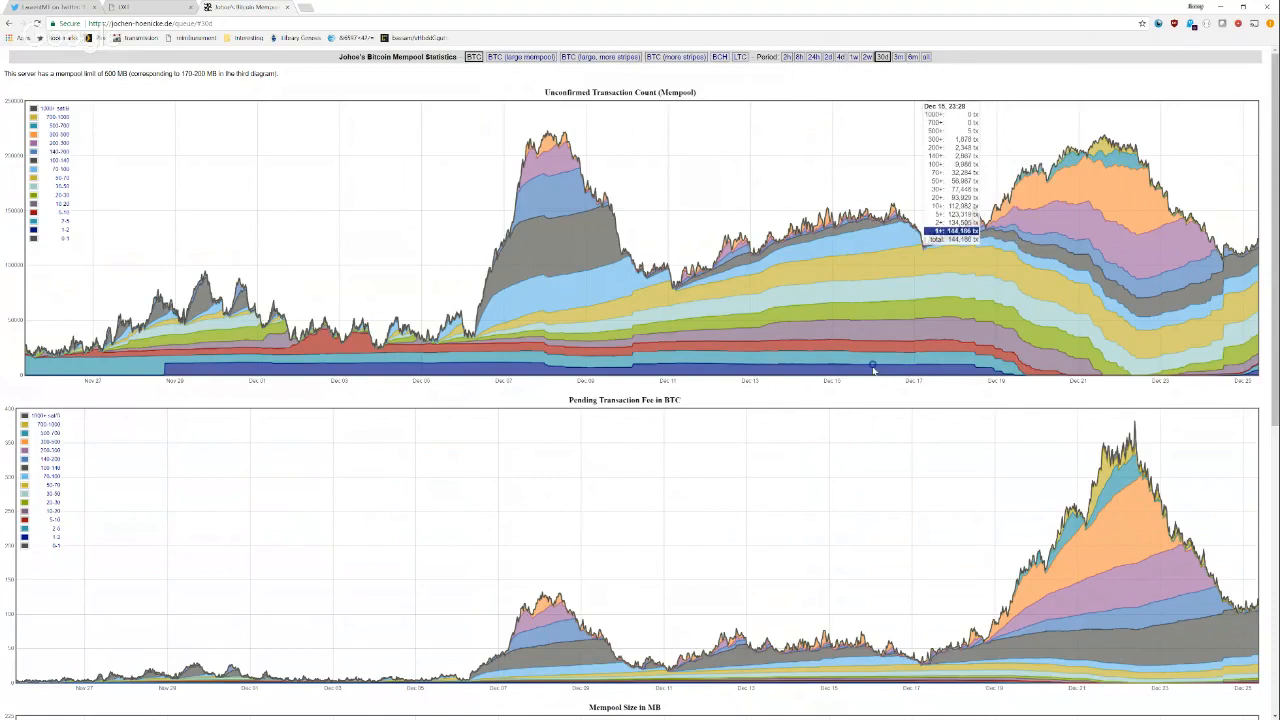